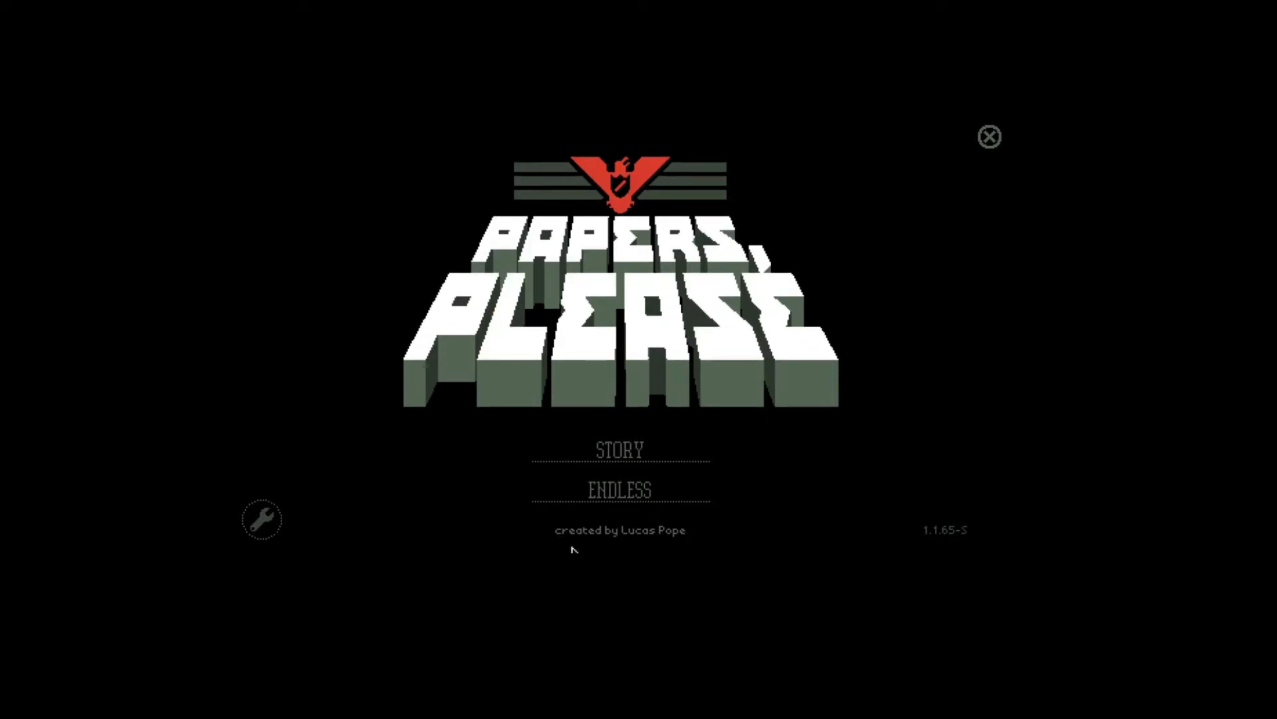
{"action": "mouse_move", "coordinate": [618, 503]}
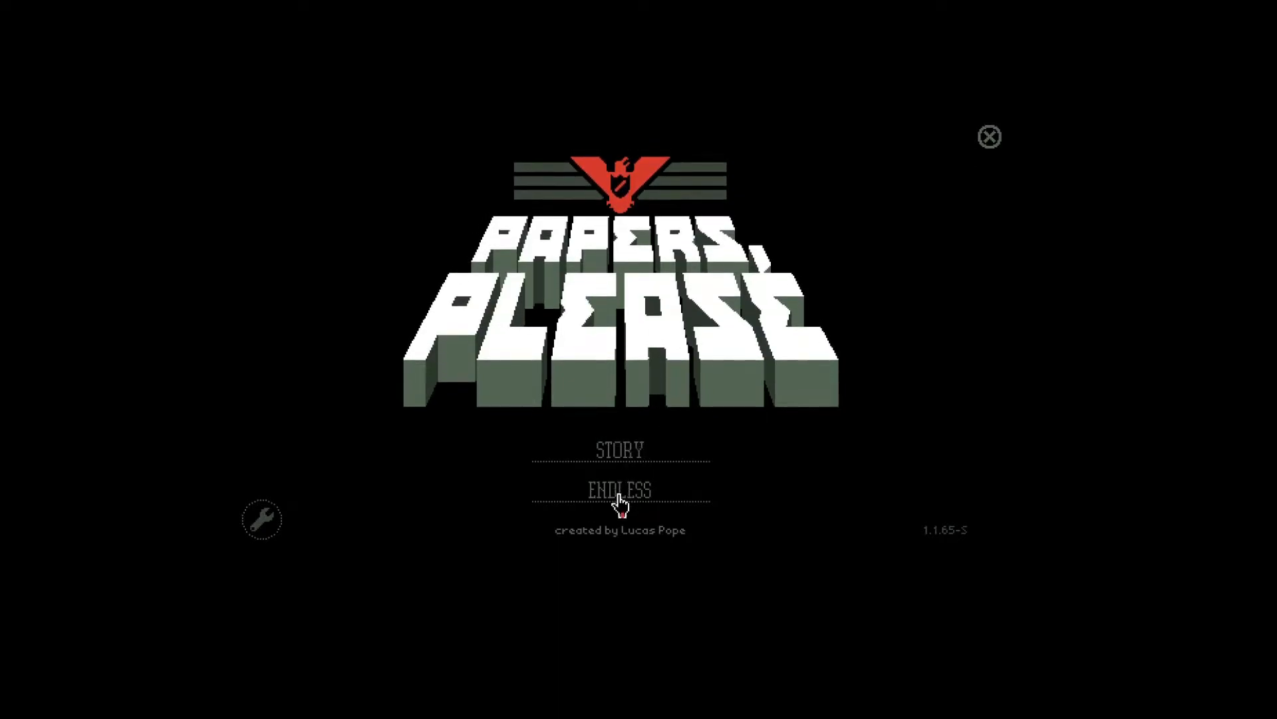
- Begin an Endless mode shift from the title menu
{"action": "left_click", "coordinate": [620, 490]}
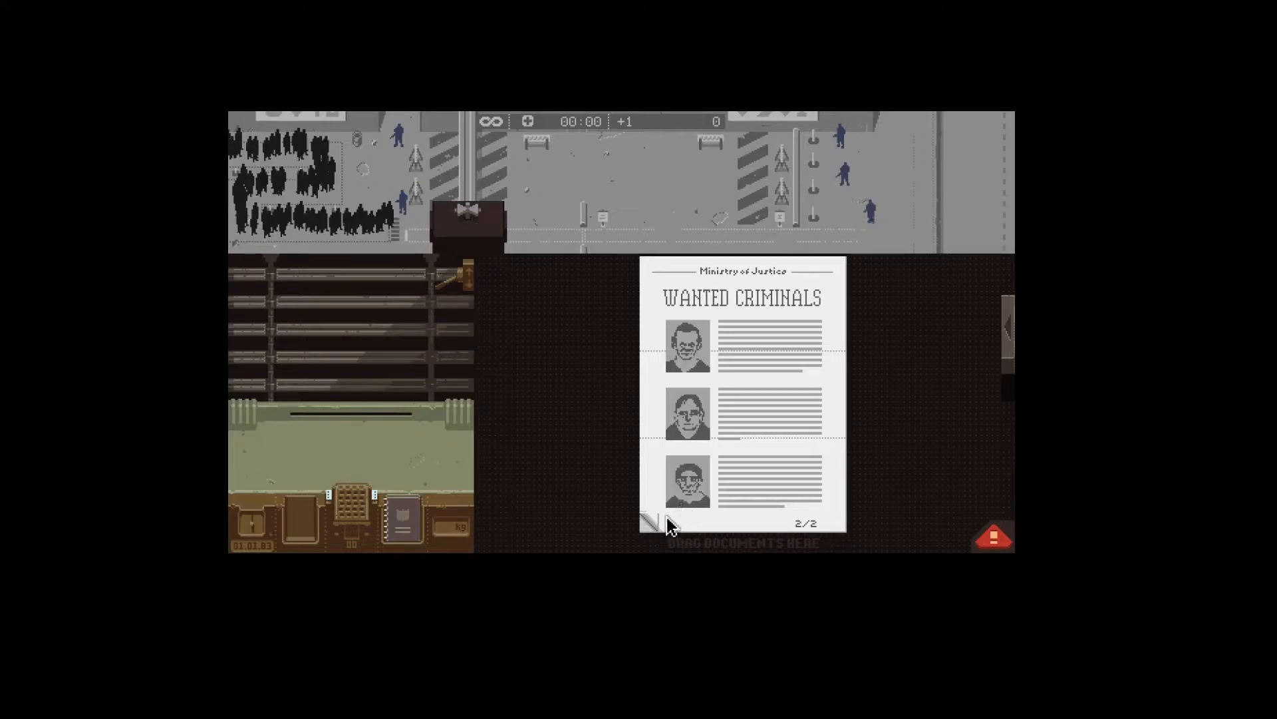
{"action": "mouse_move", "coordinate": [595, 333]}
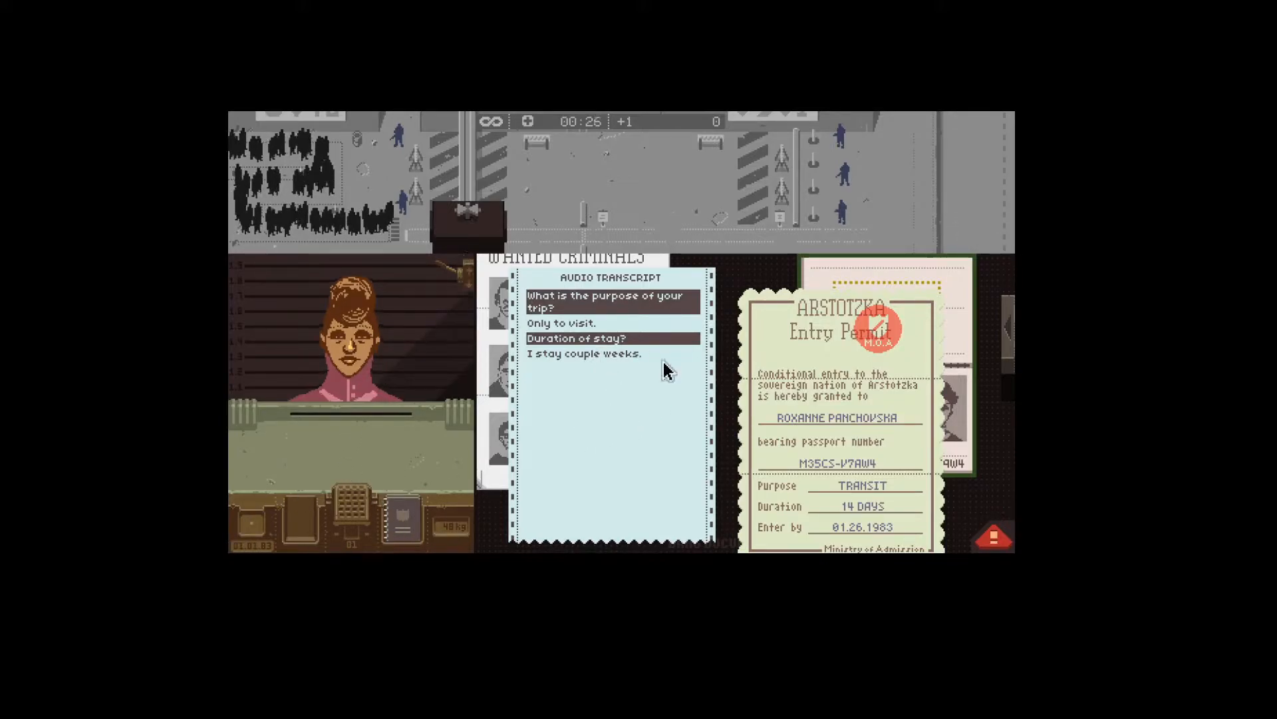
- Lay the entry permit beside the Antegria passport and stamp her visa
{"action": "left_click_drag", "start_coordinate": [830, 334], "coordinate": [656, 383]}
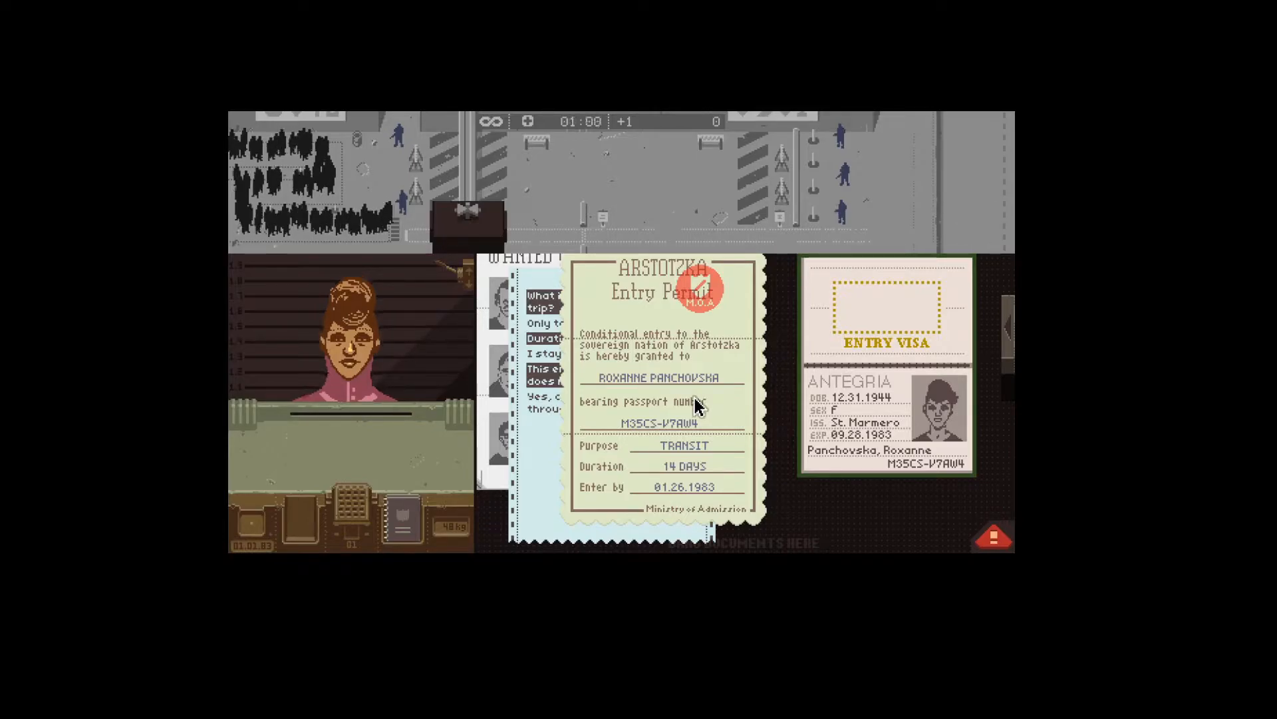
{"action": "mouse_move", "coordinate": [737, 447]}
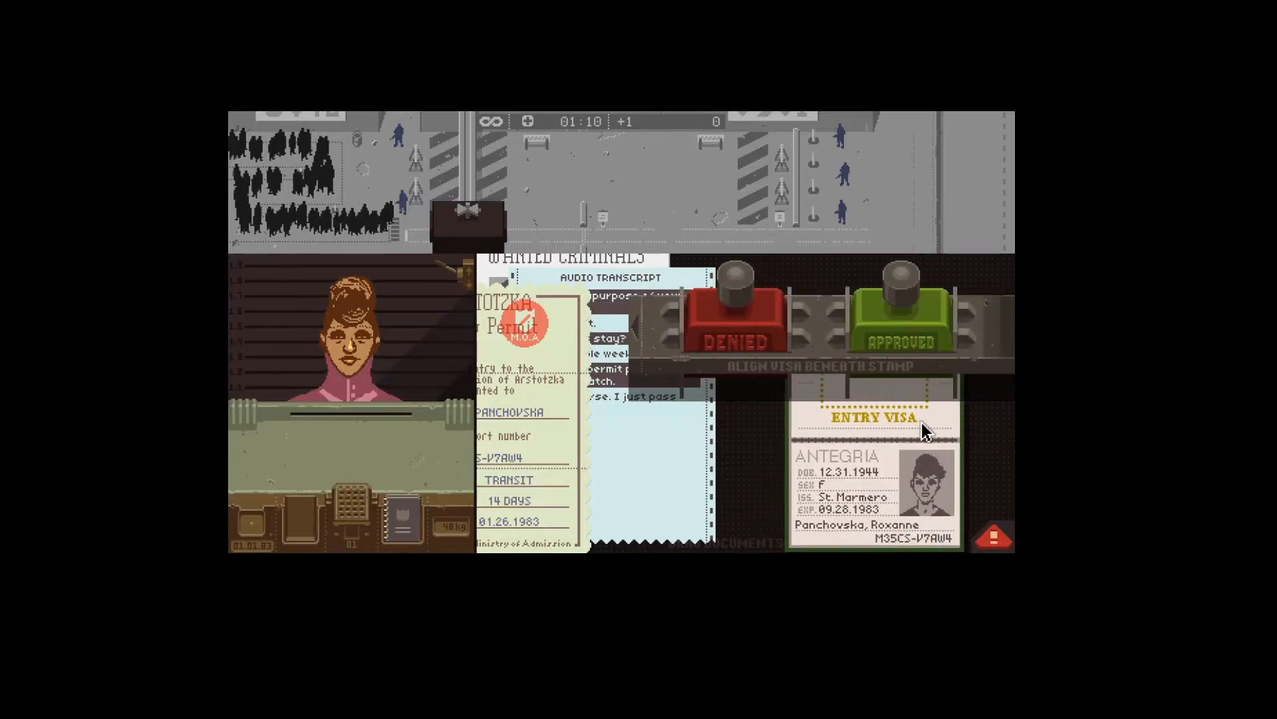
{"action": "left_click", "coordinate": [898, 326]}
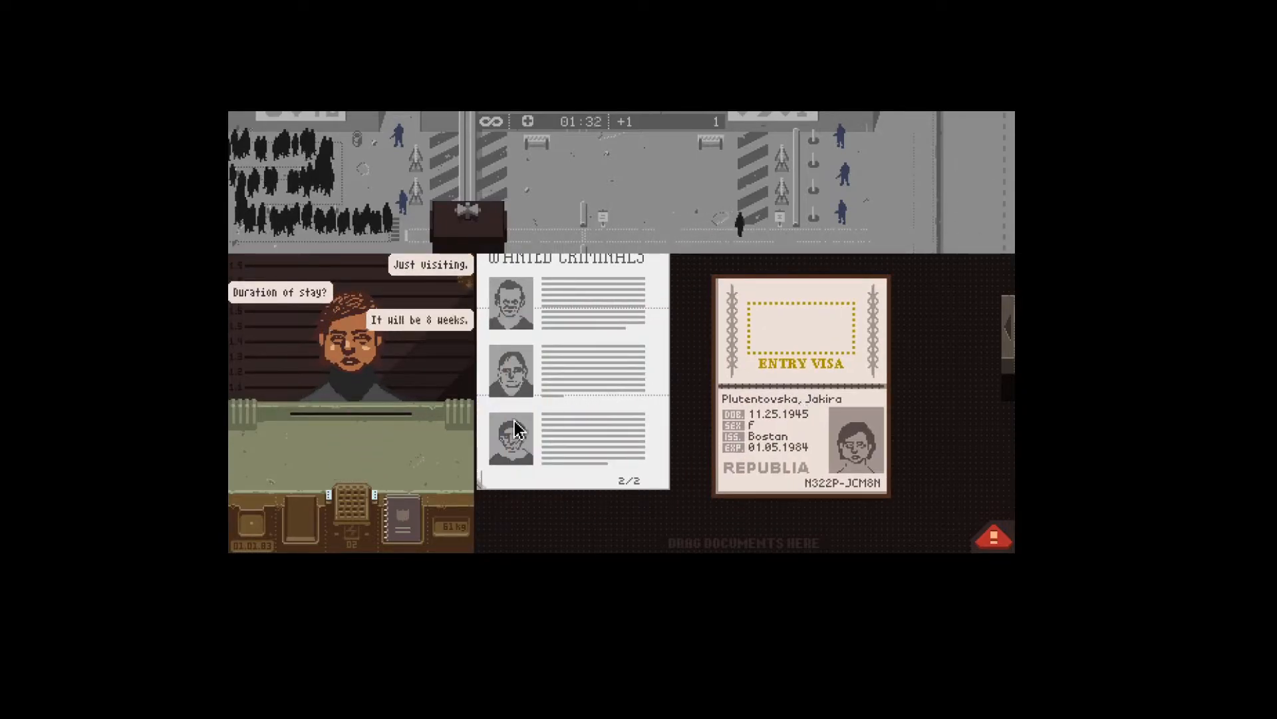
- Pause the shift briefly and resume it
{"action": "key", "text": "Escape"}
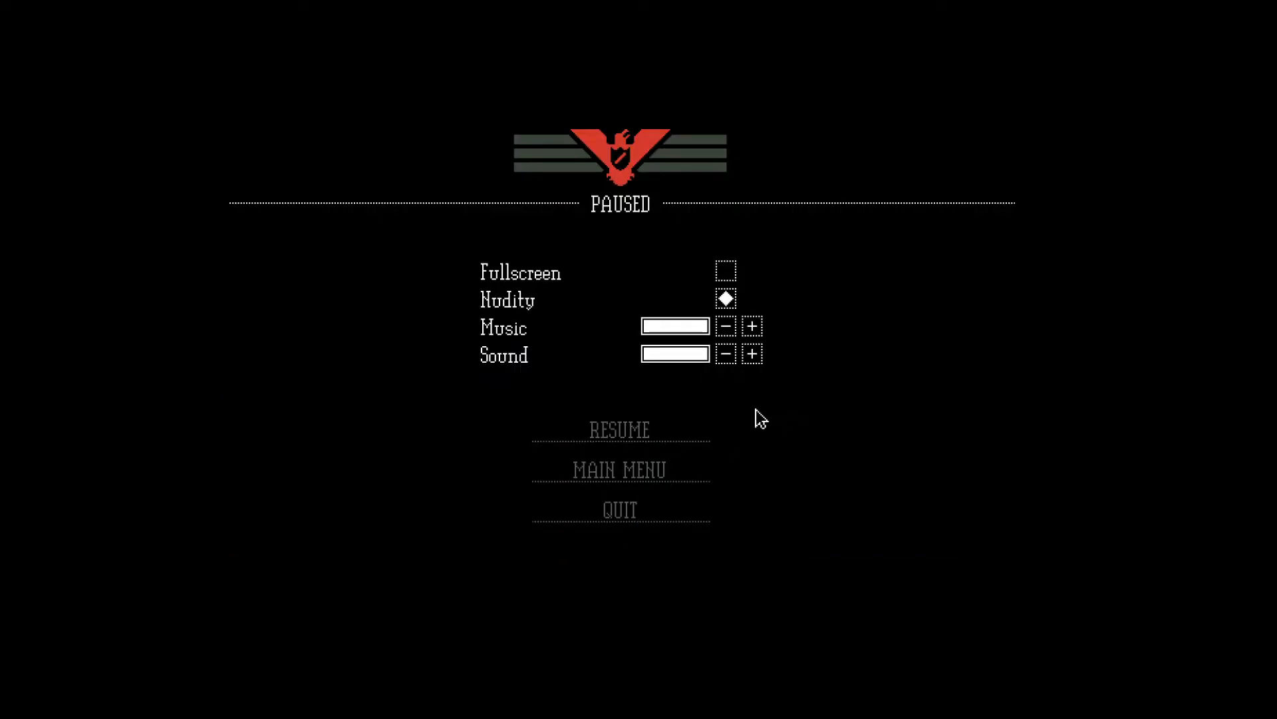
{"action": "left_click", "coordinate": [619, 430]}
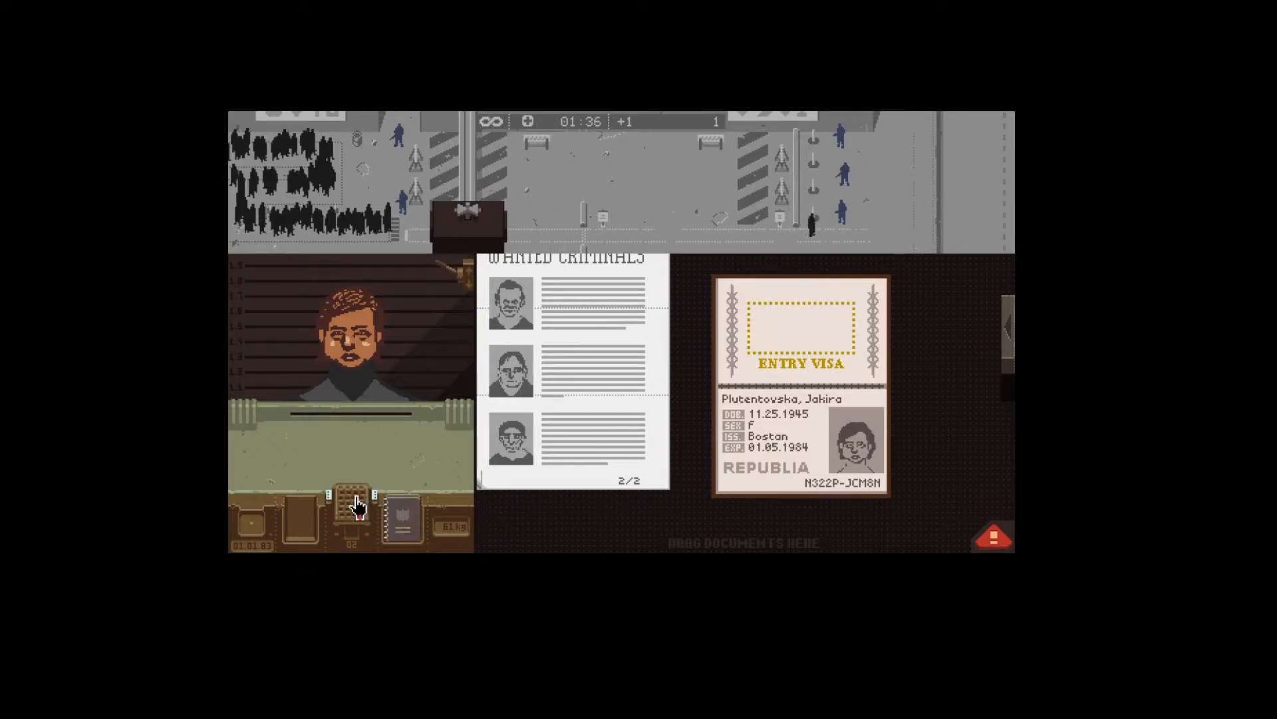
{"action": "mouse_move", "coordinate": [877, 550]}
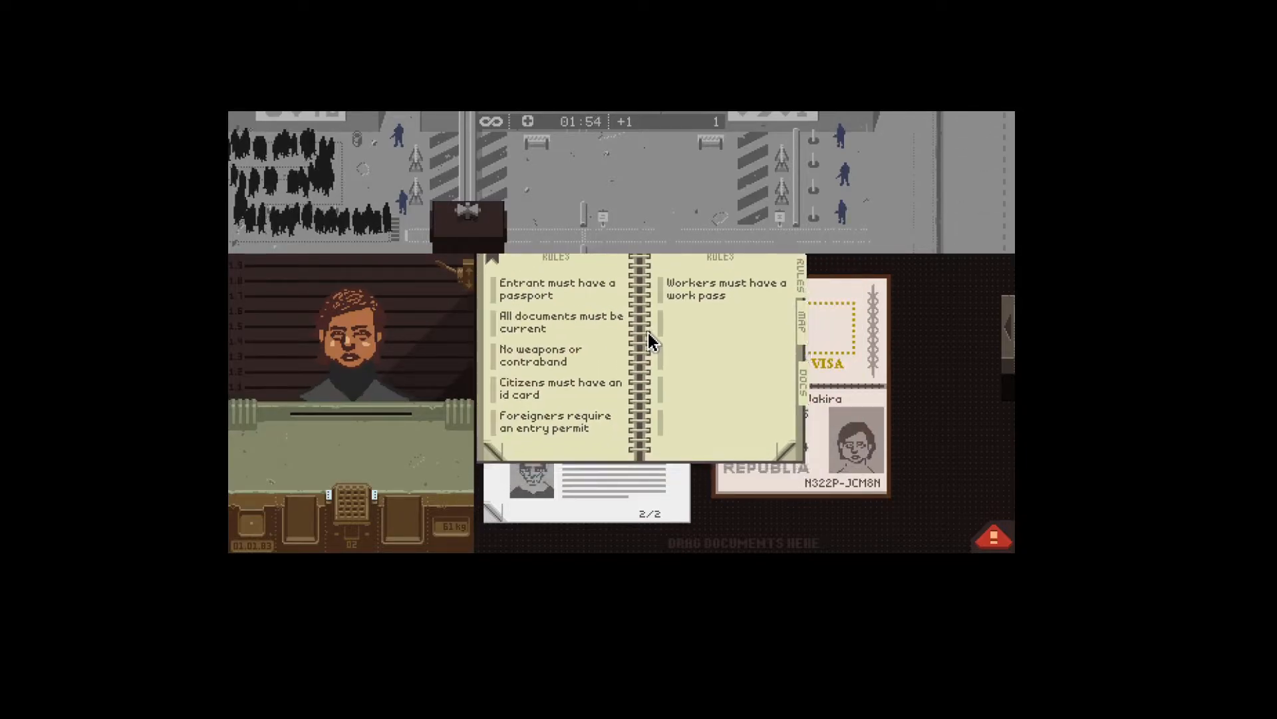
- Use inspect mode to flag the Republia traveller's missing entry permit
{"action": "left_click", "coordinate": [555, 422]}
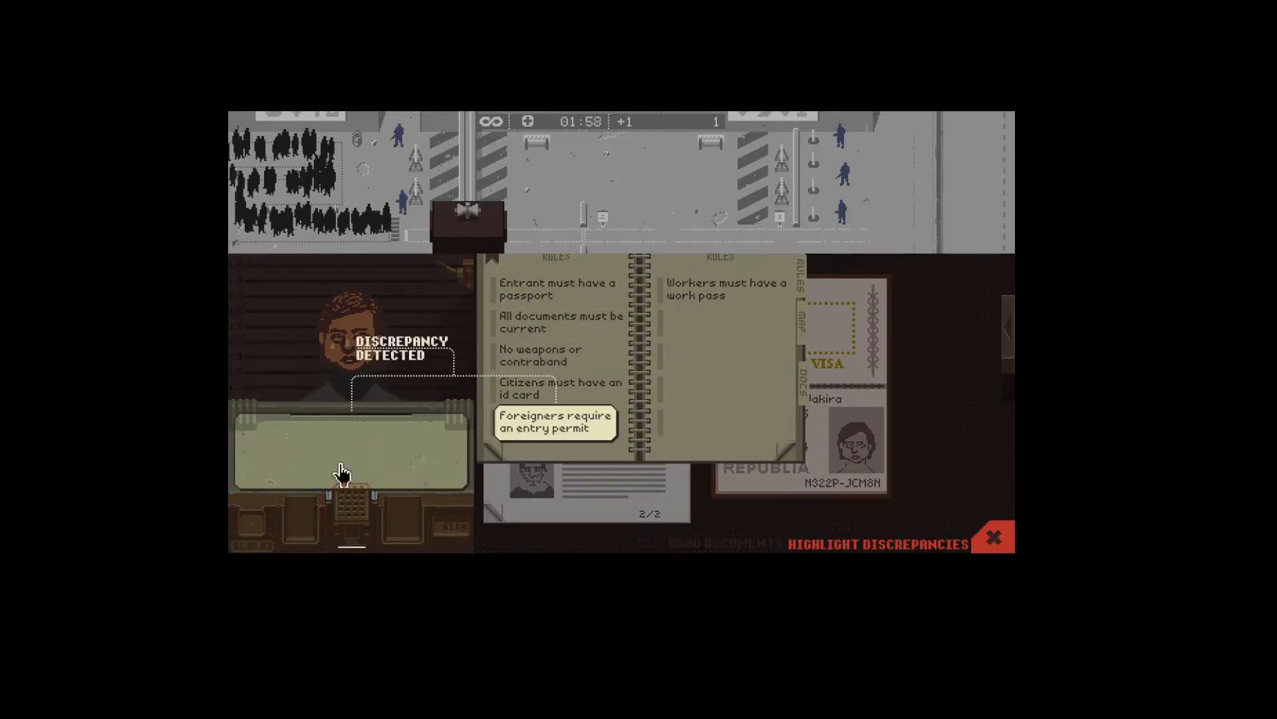
{"action": "left_click", "coordinate": [992, 536]}
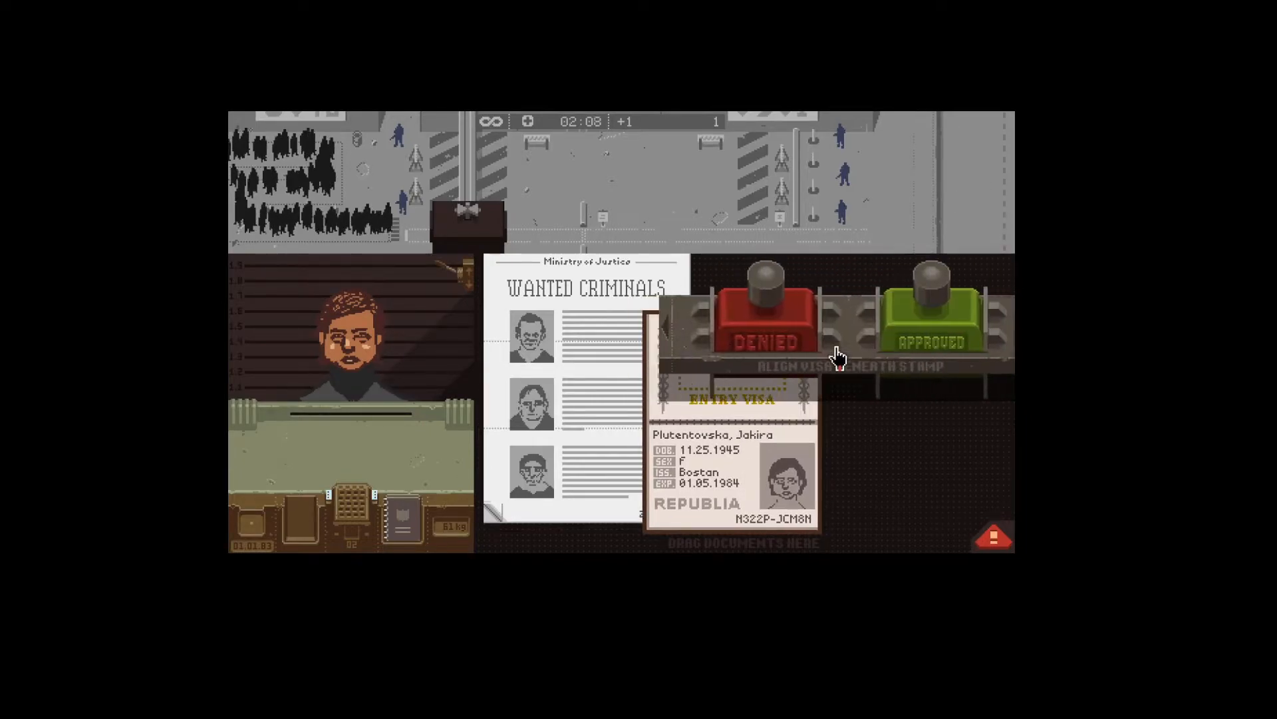
- Stamp the Republia passport, then check the Kolechia entrant's passport photo against his face
{"action": "left_click", "coordinate": [762, 318]}
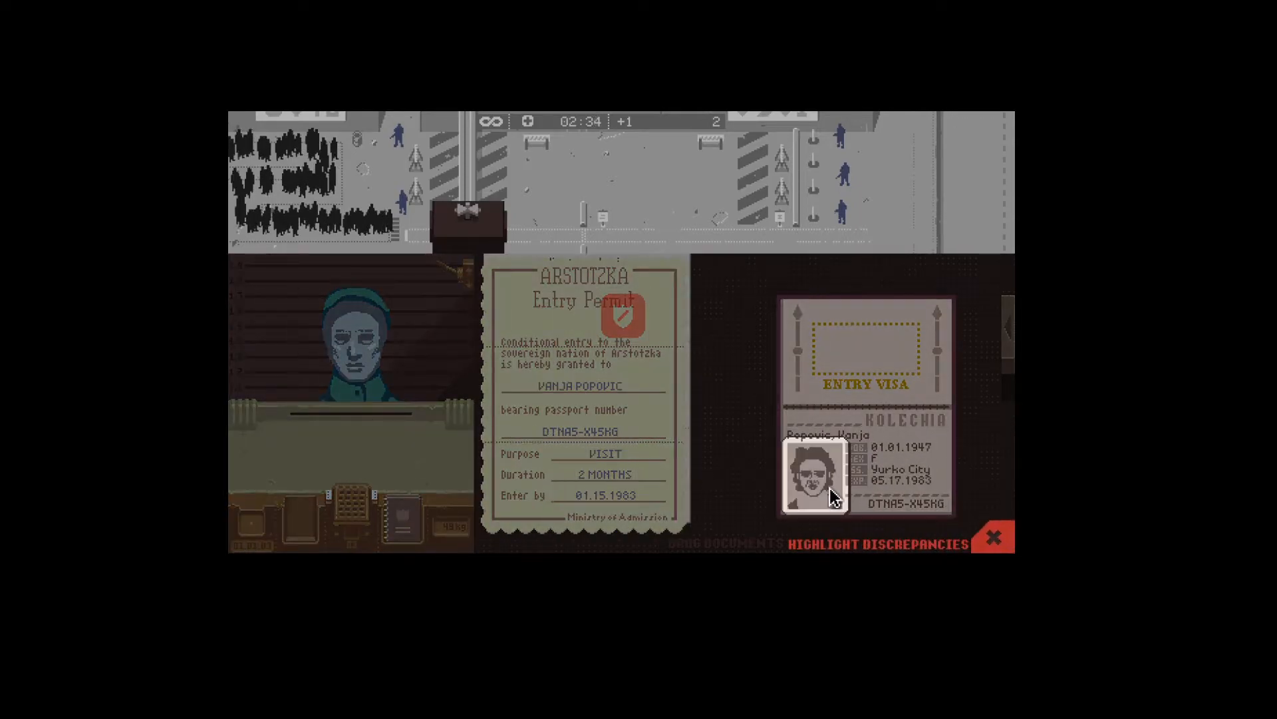
{"action": "left_click", "coordinate": [877, 545]}
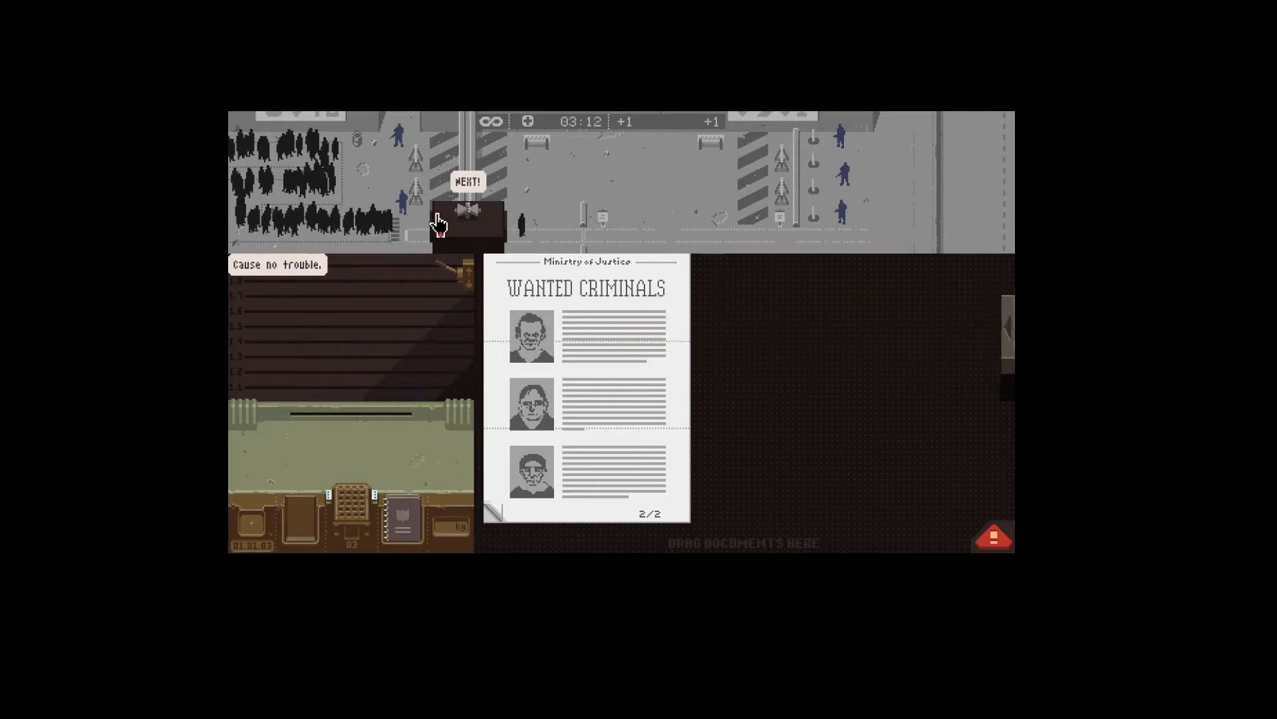
- Call the next entrant to the booth over the loudspeaker
{"action": "left_click", "coordinate": [467, 225]}
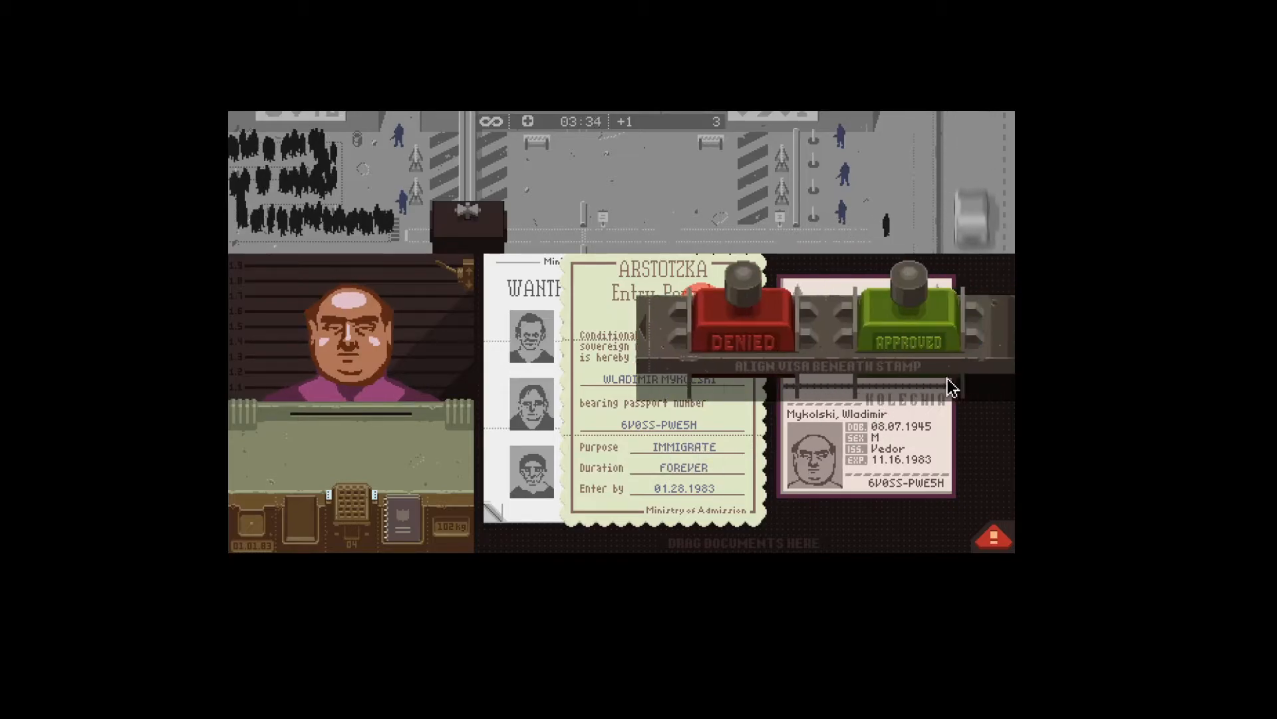
{"action": "left_click", "coordinate": [909, 326]}
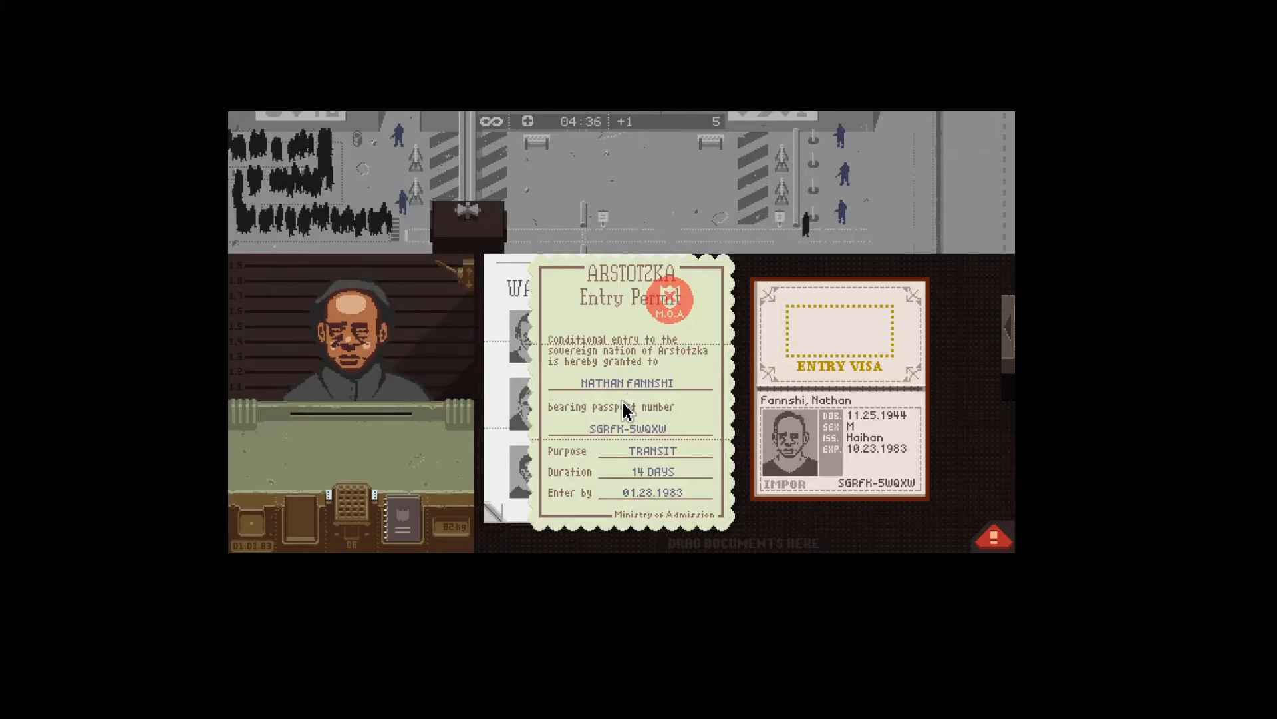
{"action": "mouse_move", "coordinate": [781, 499]}
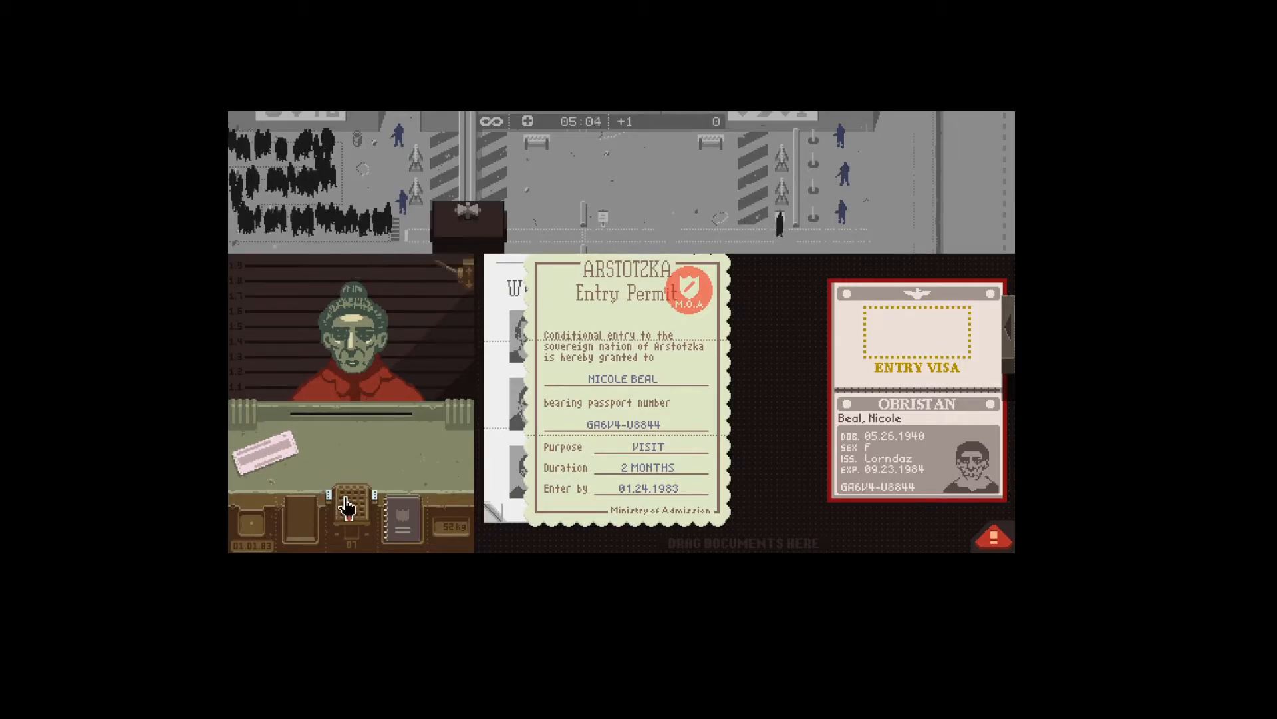
- Bring out the stamps for the Obristan visitor's passport and put them away again
{"action": "left_click", "coordinate": [343, 496]}
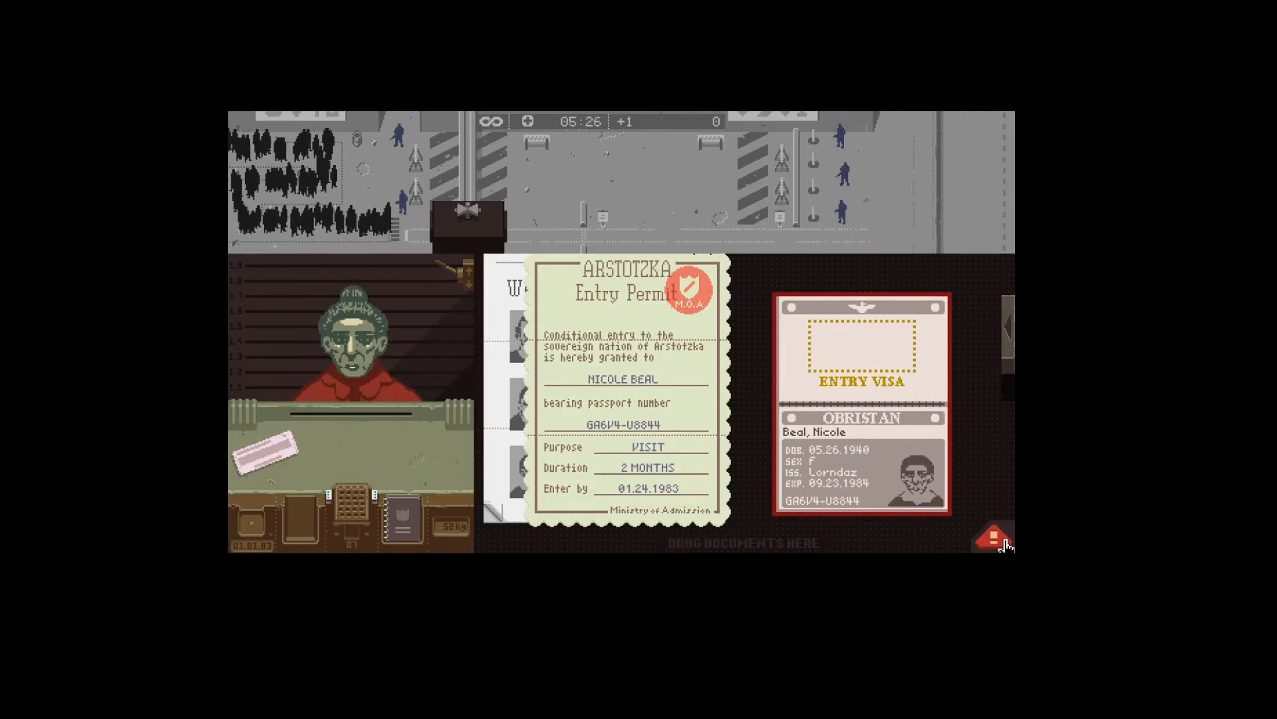
{"action": "left_click", "coordinate": [992, 541]}
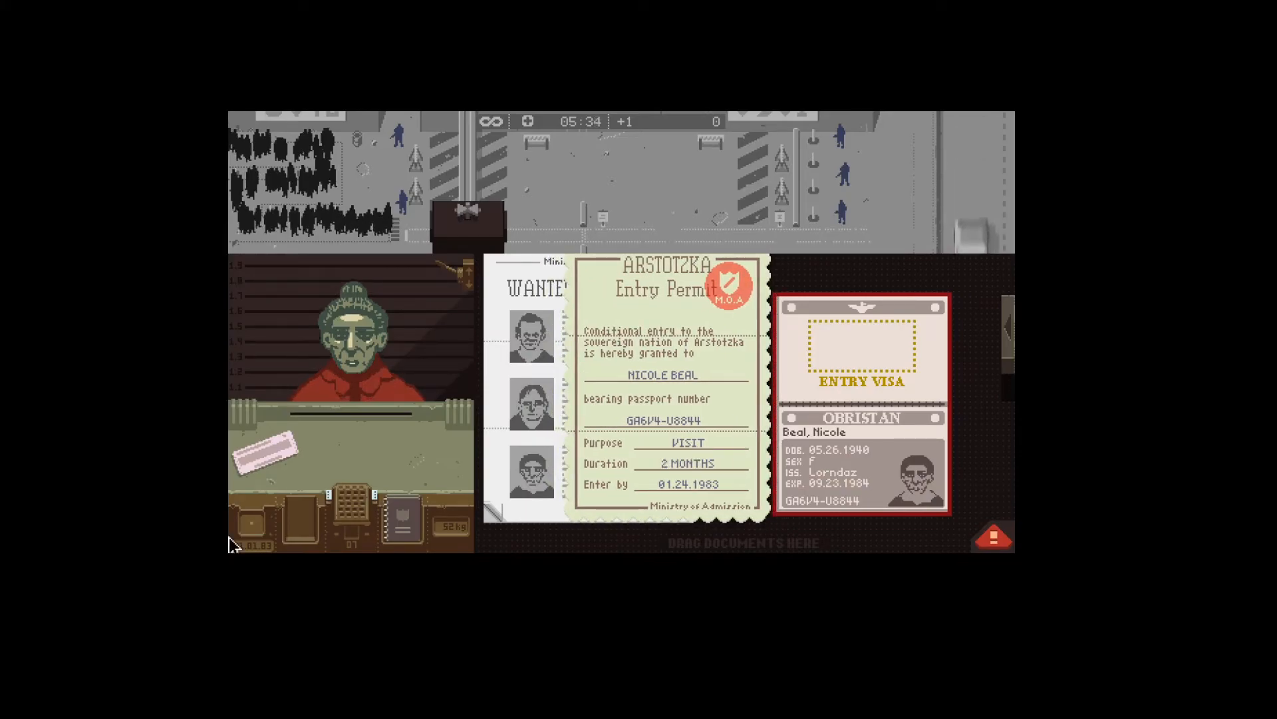
{"action": "left_click", "coordinate": [994, 536]}
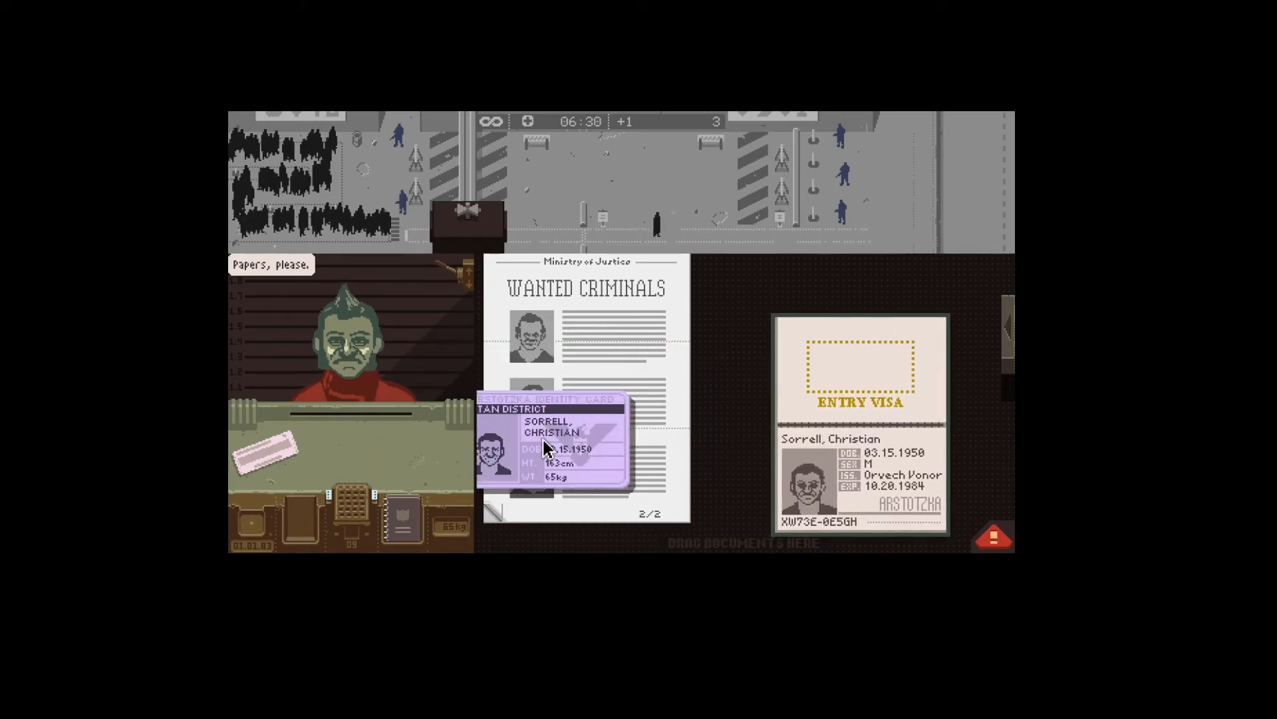
- Lay Christian Sorrell's identity card against the wanted criminals bulletin for comparison
{"action": "left_click_drag", "start_coordinate": [554, 445], "coordinate": [652, 411]}
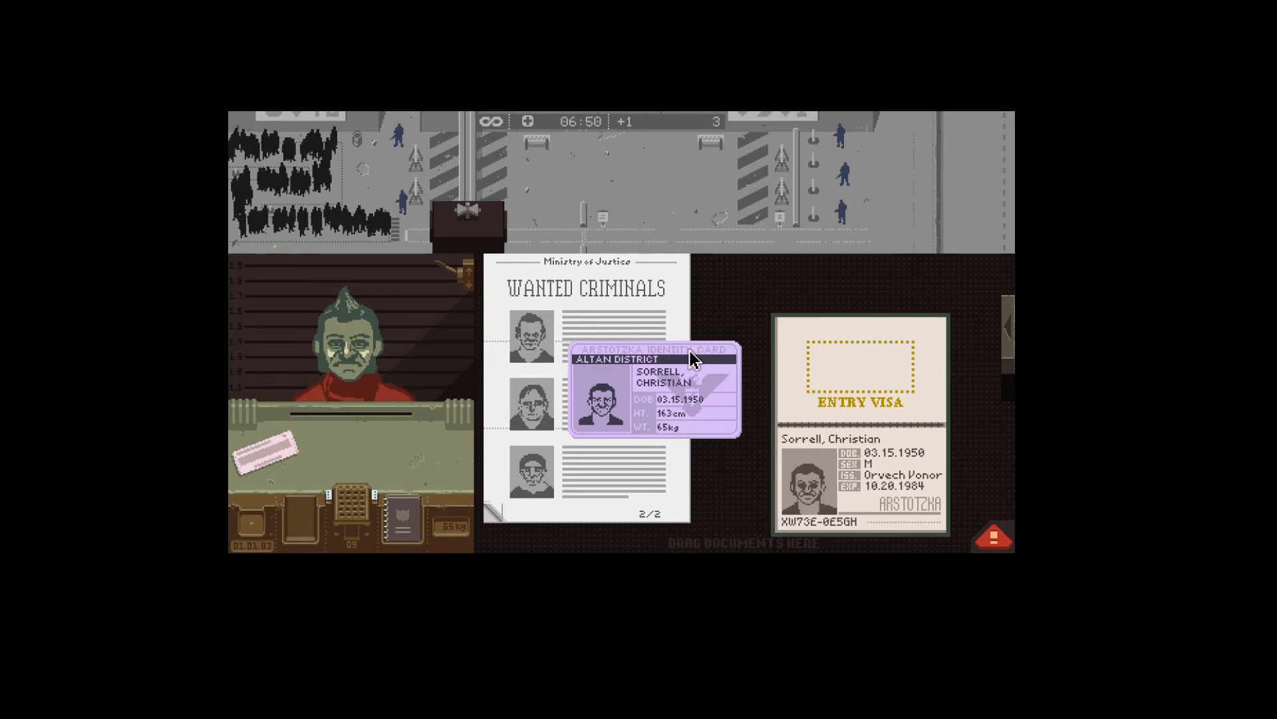
{"action": "mouse_move", "coordinate": [840, 447]}
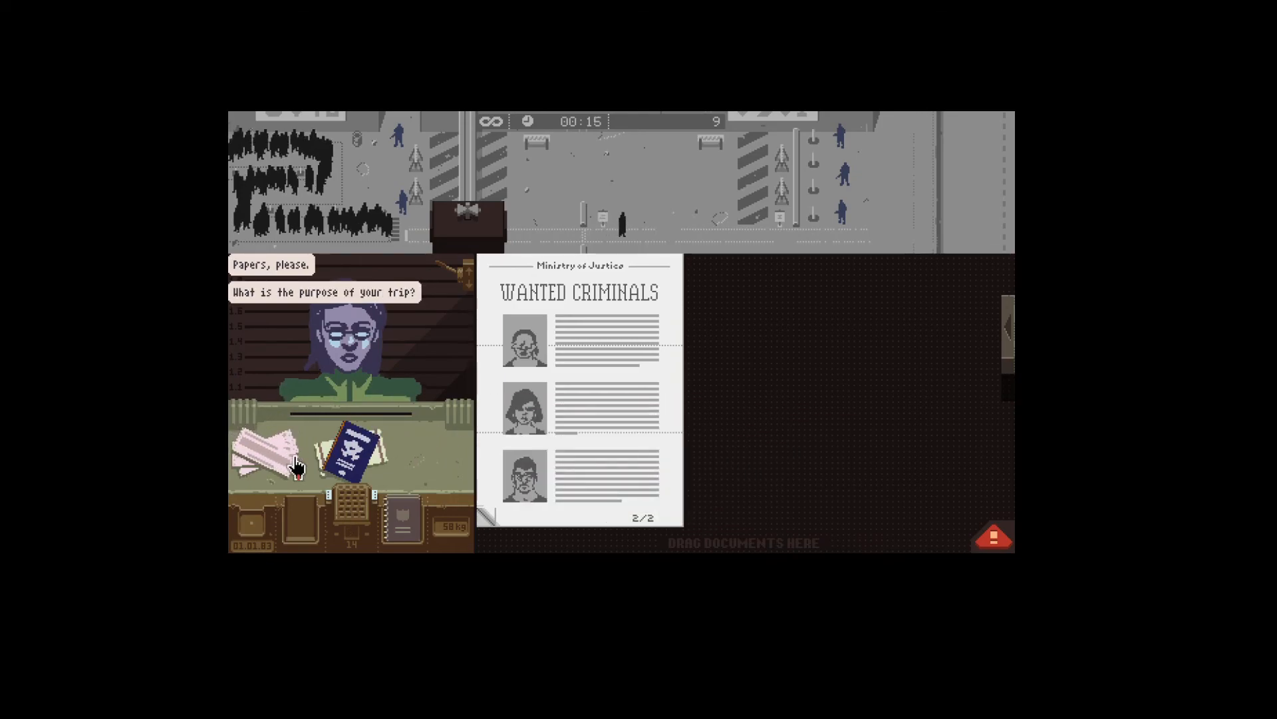
- Move Katrina Tarkinska's United Federation passport onto the desk
{"action": "left_click_drag", "start_coordinate": [342, 452], "coordinate": [878, 399]}
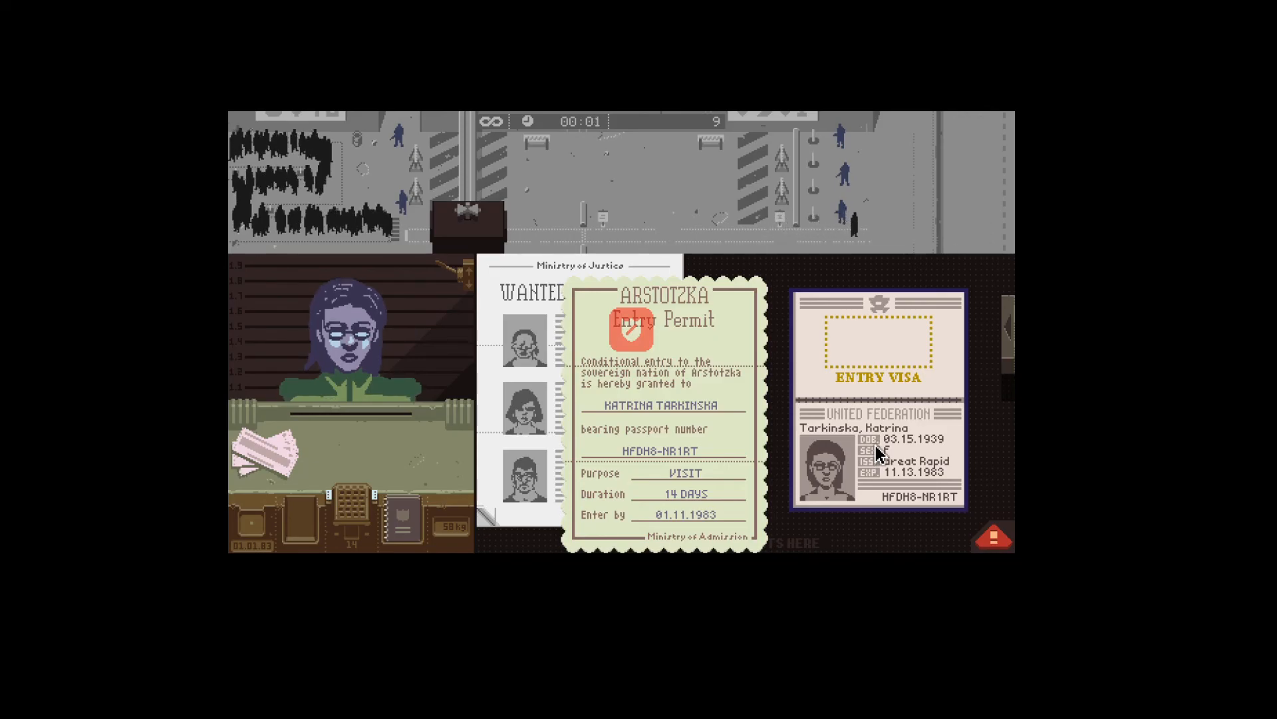
{"action": "mouse_move", "coordinate": [1002, 364]}
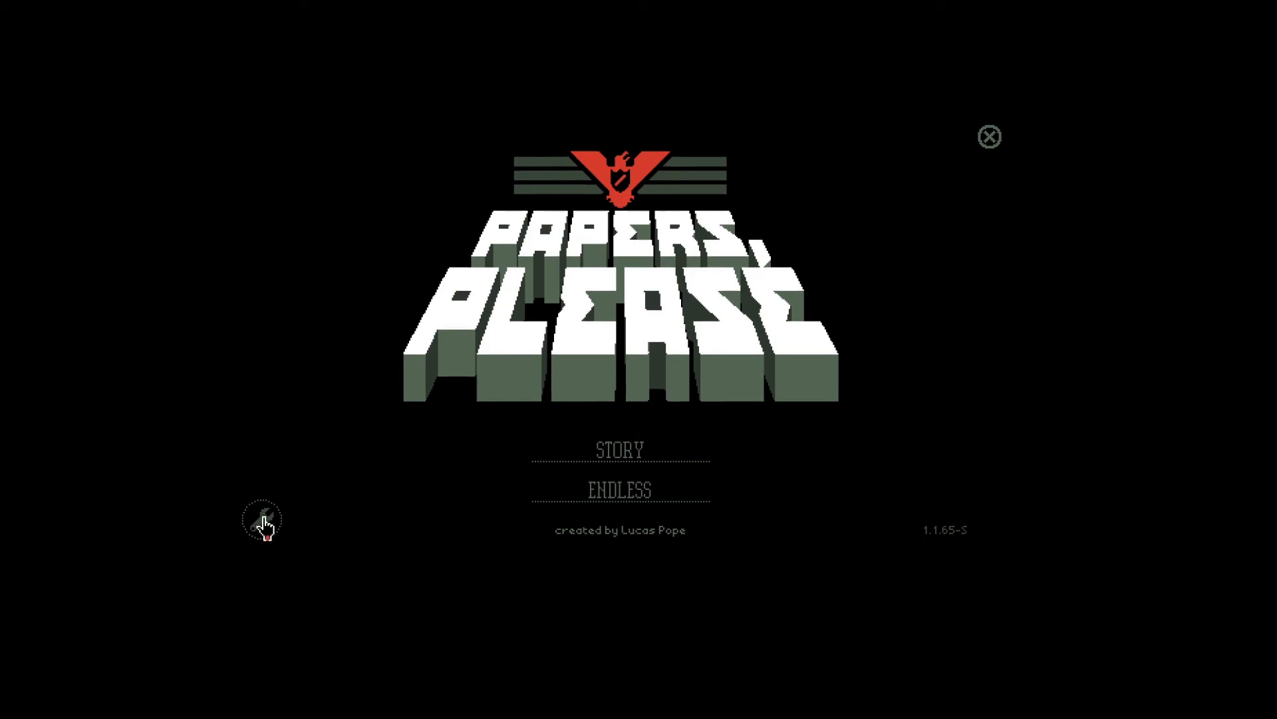
{"action": "mouse_move", "coordinate": [988, 151]}
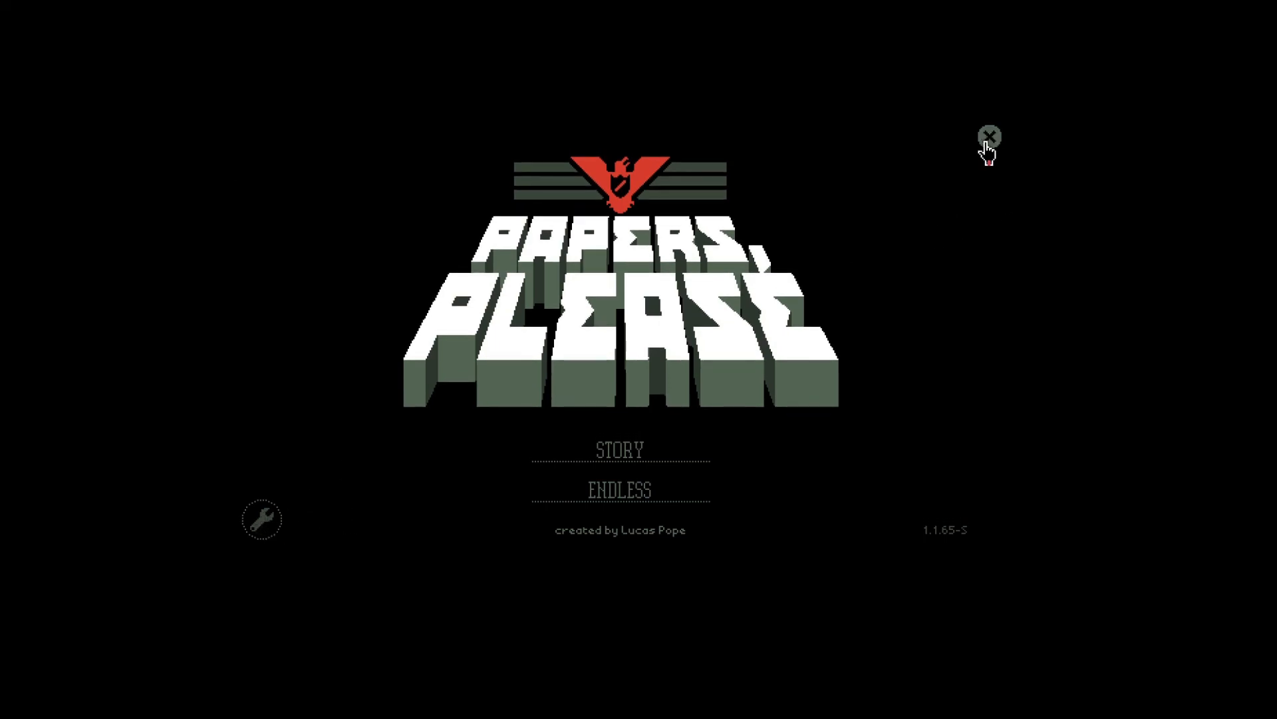